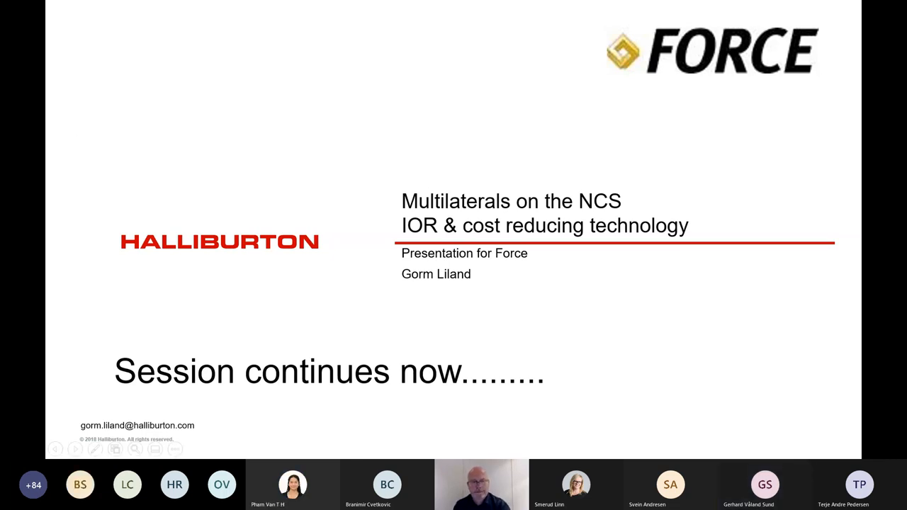
# Step: Leave the Halliburton multilaterals title slide for slide 52, Field Development Alternatives
pyautogui.press('Escape')
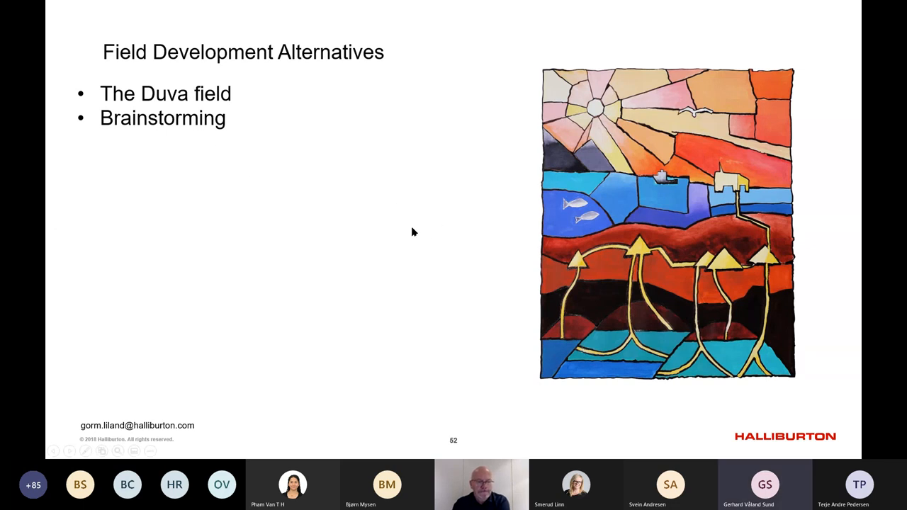
pyautogui.moveTo(414, 224)
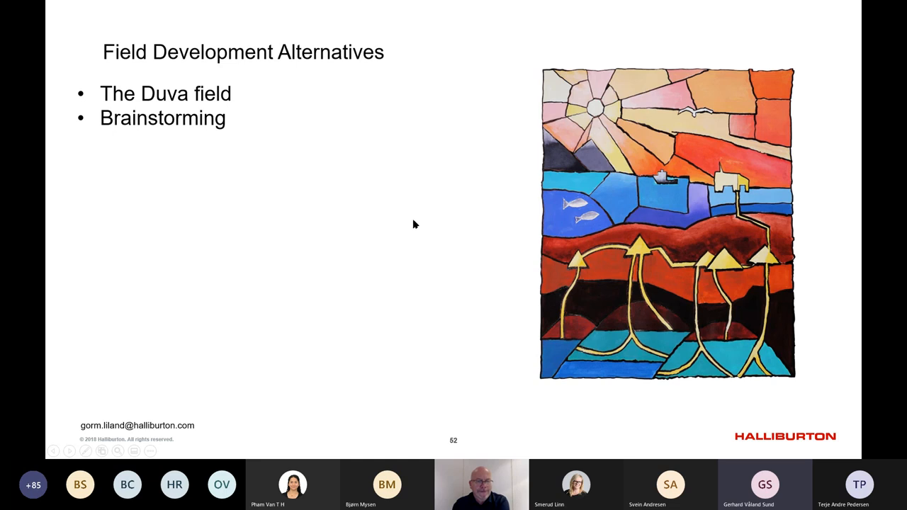
pyautogui.moveTo(430, 226)
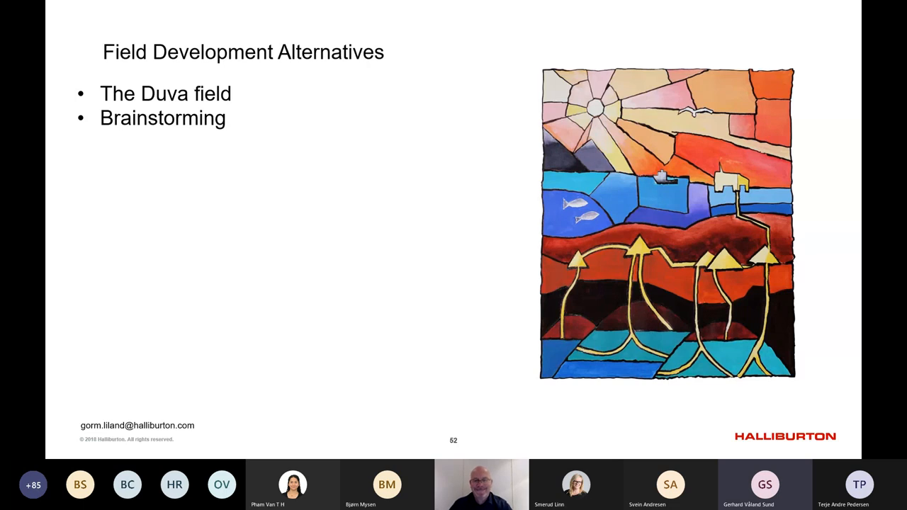
pyautogui.moveTo(235, 225)
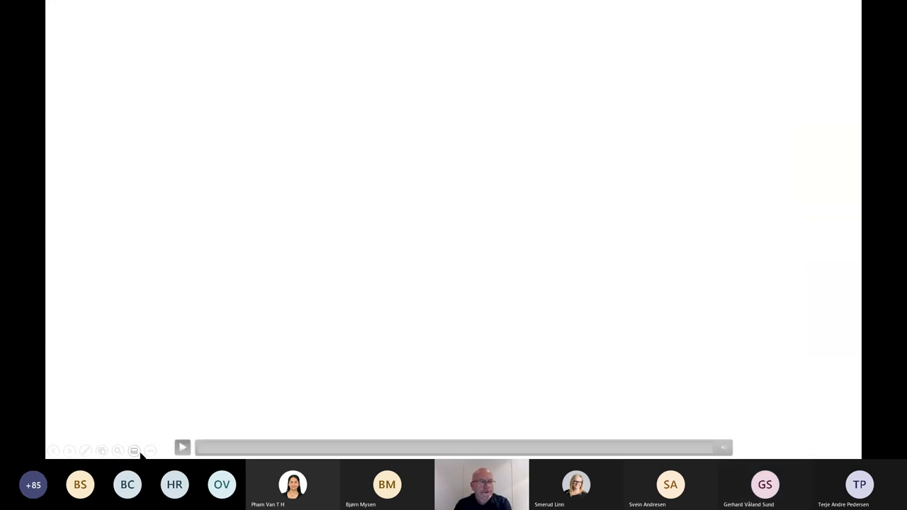
# Step: Play the InformatiQ video and pause on the 3D well paths over terrain
pyautogui.click(182, 447)
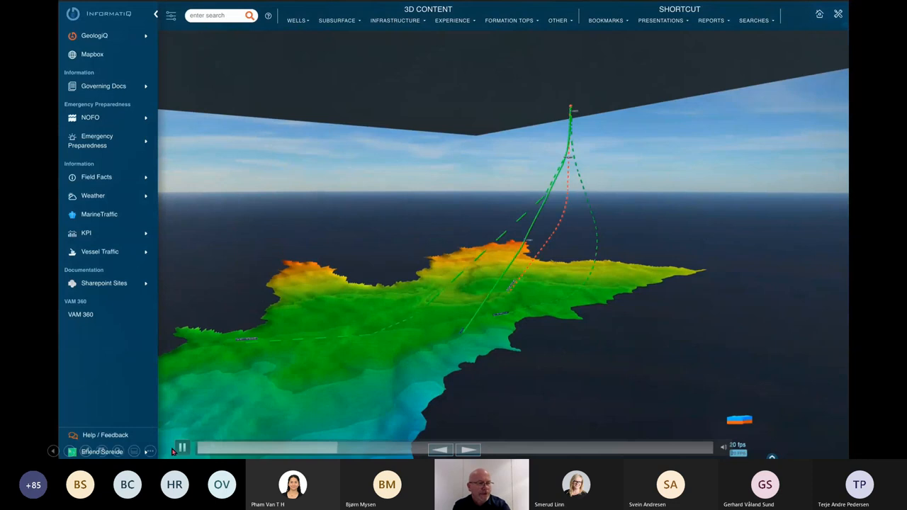
pyautogui.click(182, 448)
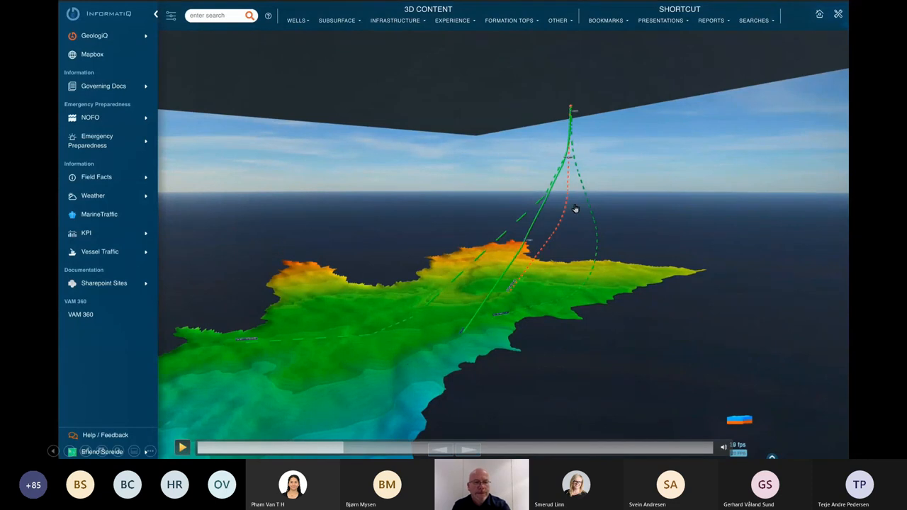
pyautogui.moveTo(511, 297)
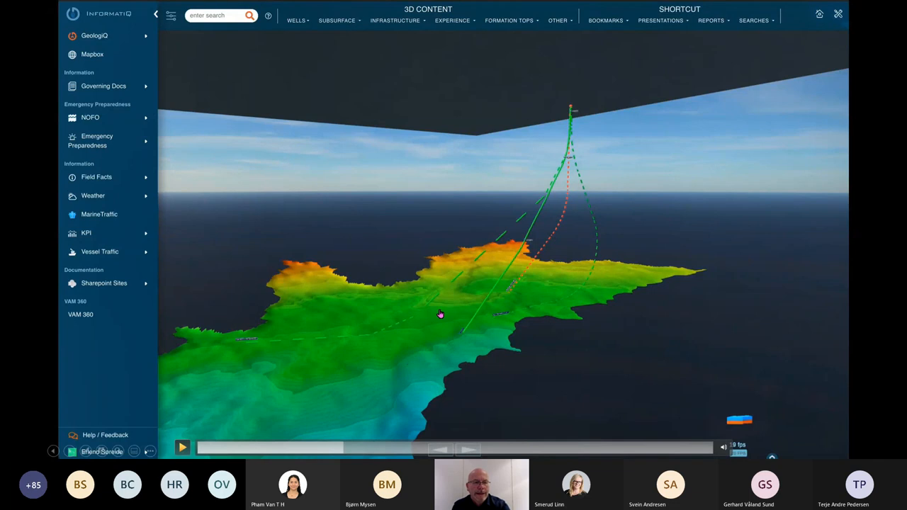
pyautogui.moveTo(368, 344)
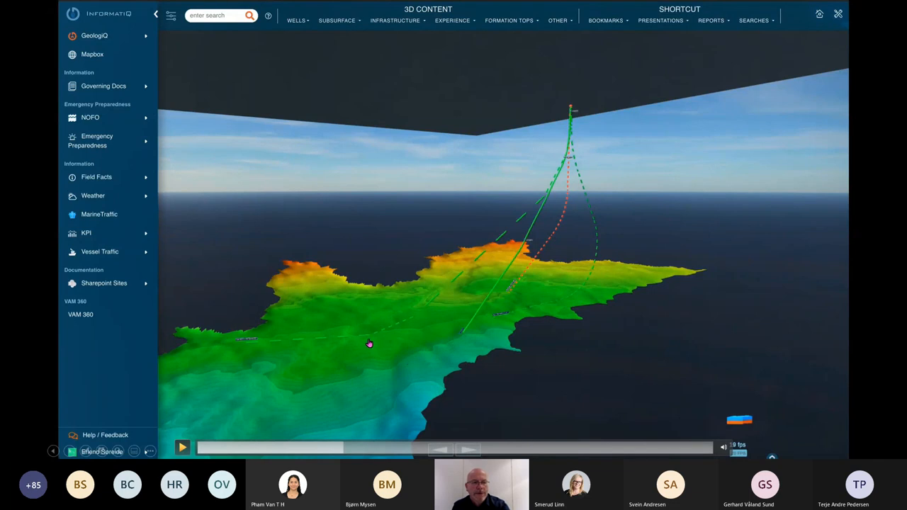
pyautogui.moveTo(556, 317)
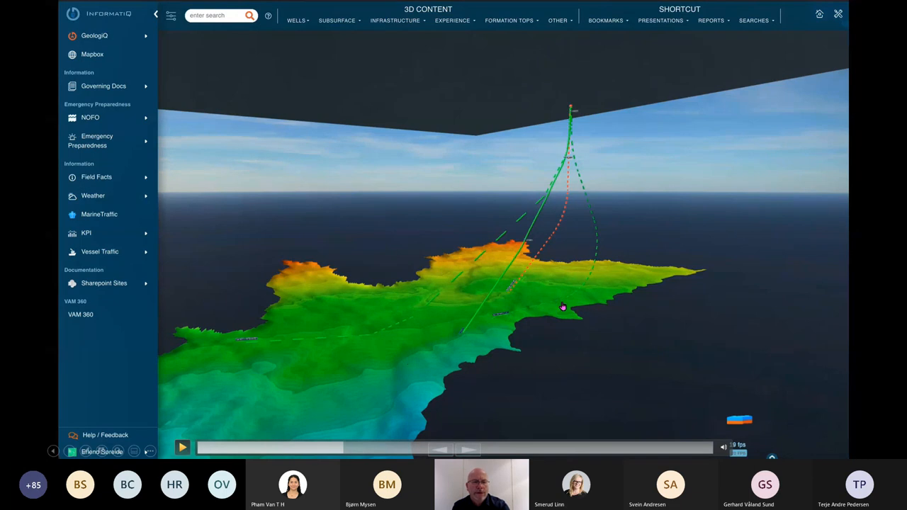
pyautogui.moveTo(529, 307)
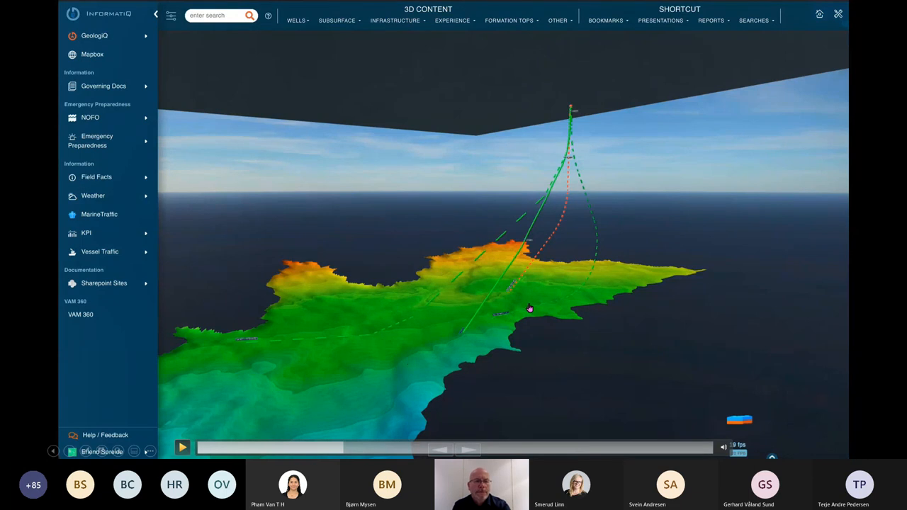
pyautogui.moveTo(503, 316)
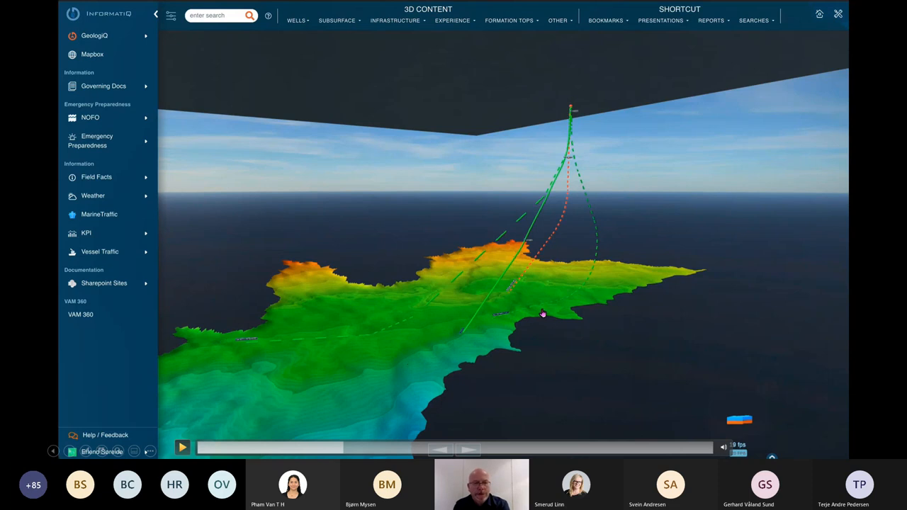
pyautogui.moveTo(545, 217)
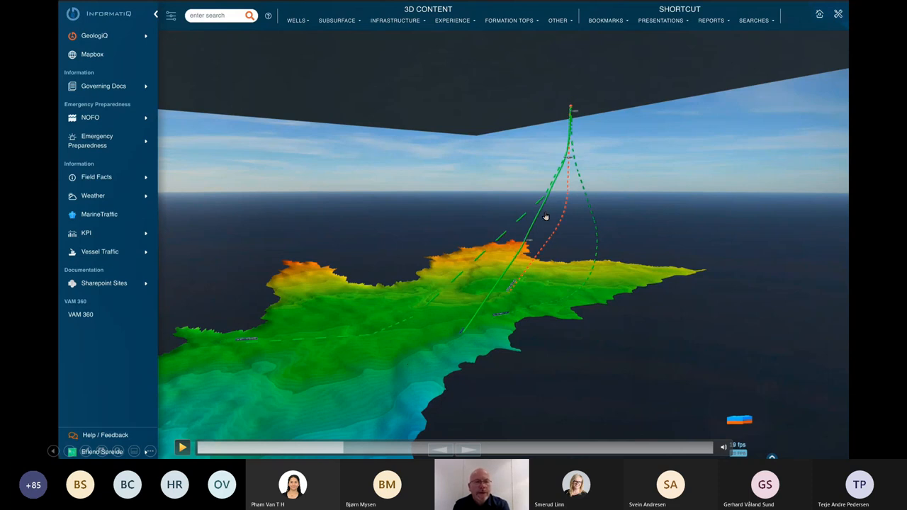
pyautogui.moveTo(461, 335)
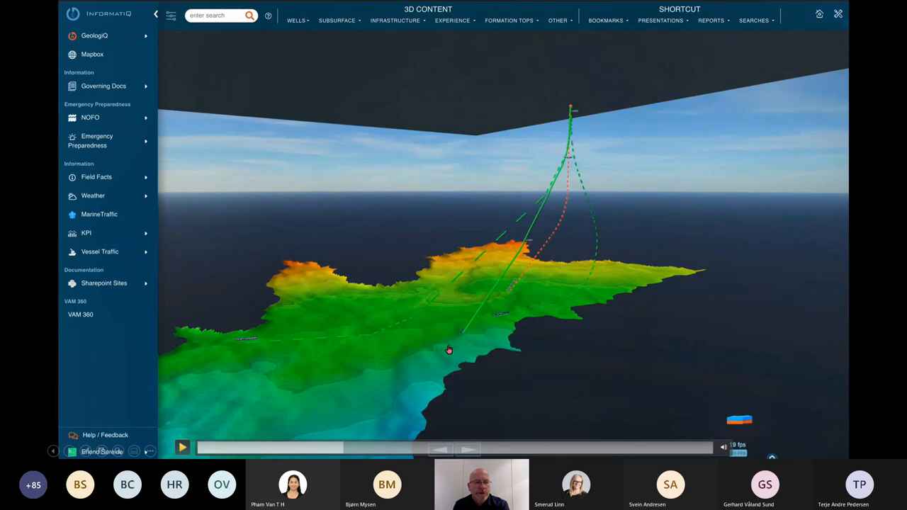
pyautogui.moveTo(530, 231)
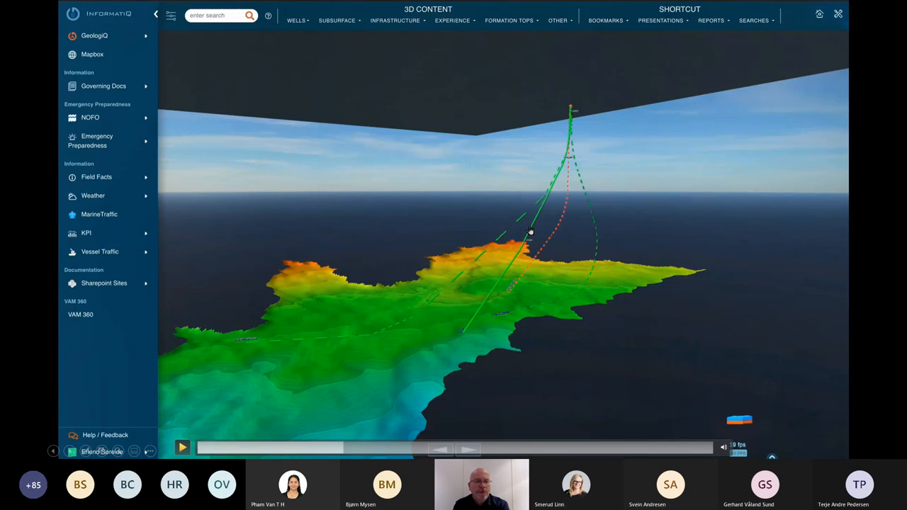
pyautogui.moveTo(463, 334)
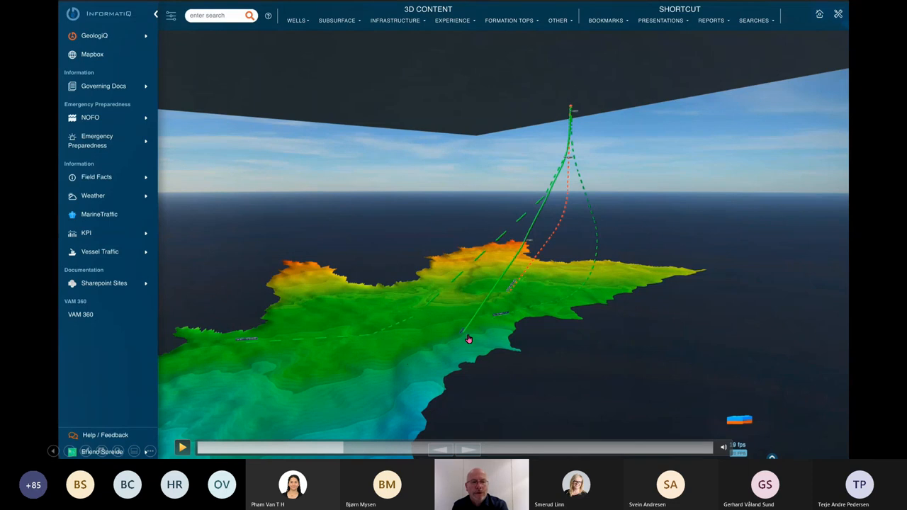
pyautogui.moveTo(493, 308)
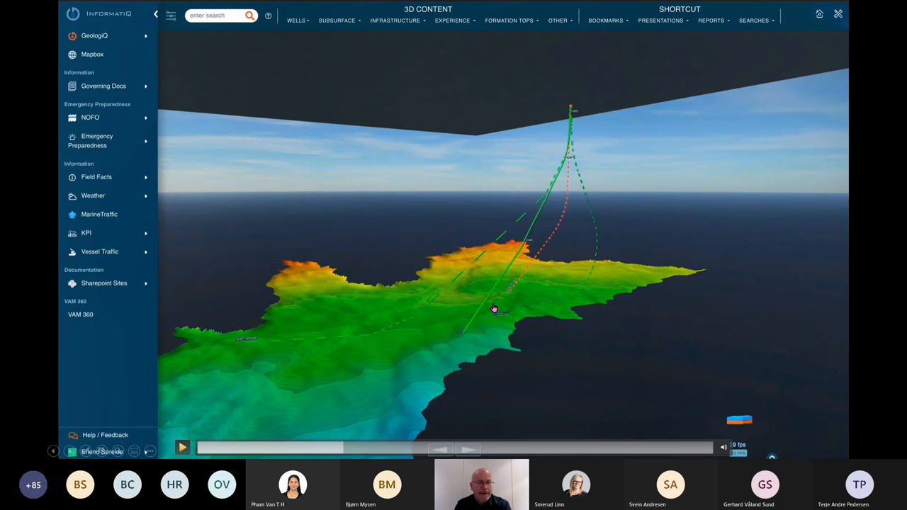
# Step: Play the Duva Field development video and pause on one well path over the seabed
pyautogui.click(182, 447)
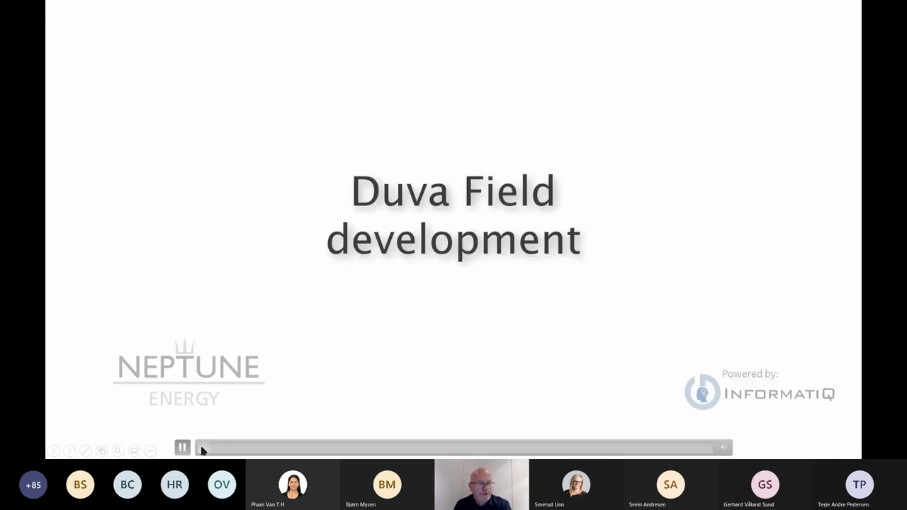
pyautogui.click(182, 447)
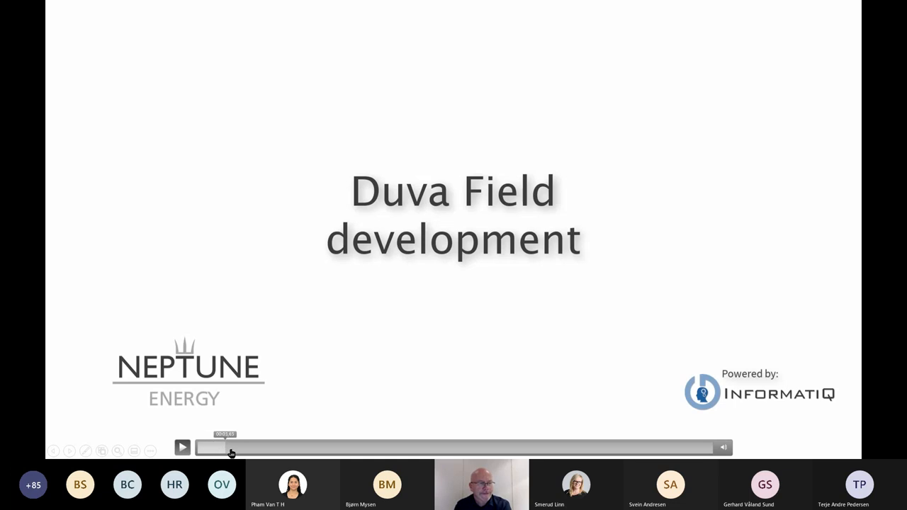
pyautogui.click(182, 447)
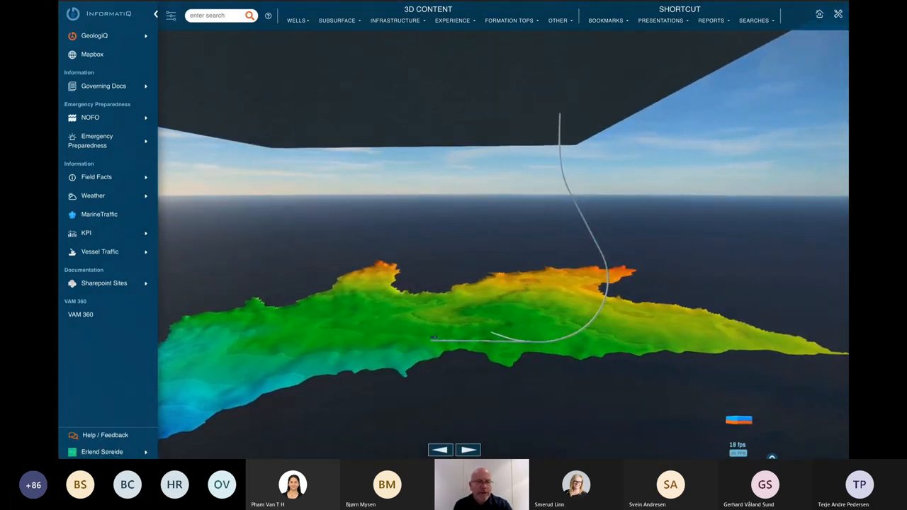
pyautogui.click(468, 449)
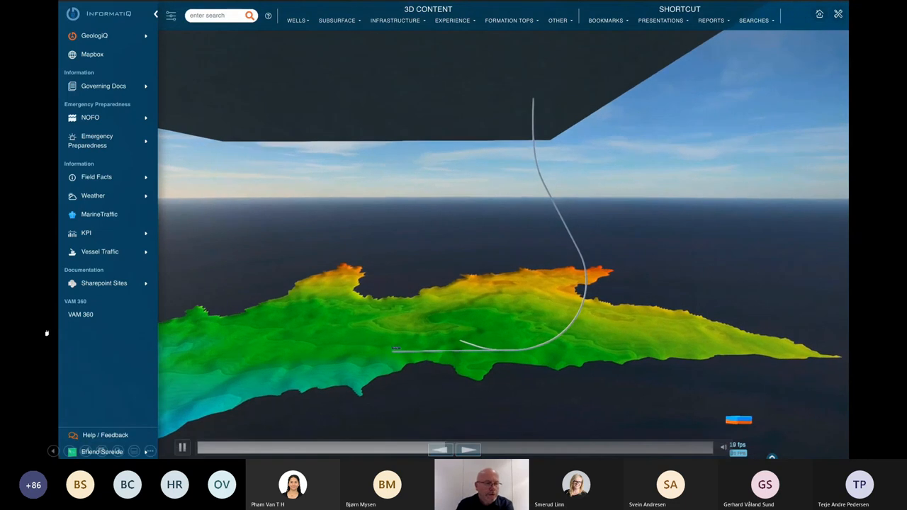
pyautogui.click(182, 447)
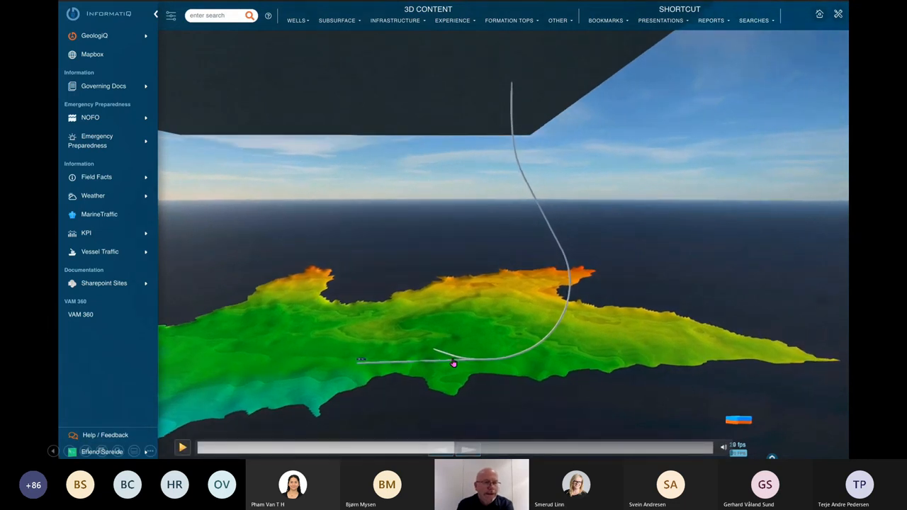
pyautogui.moveTo(420, 350)
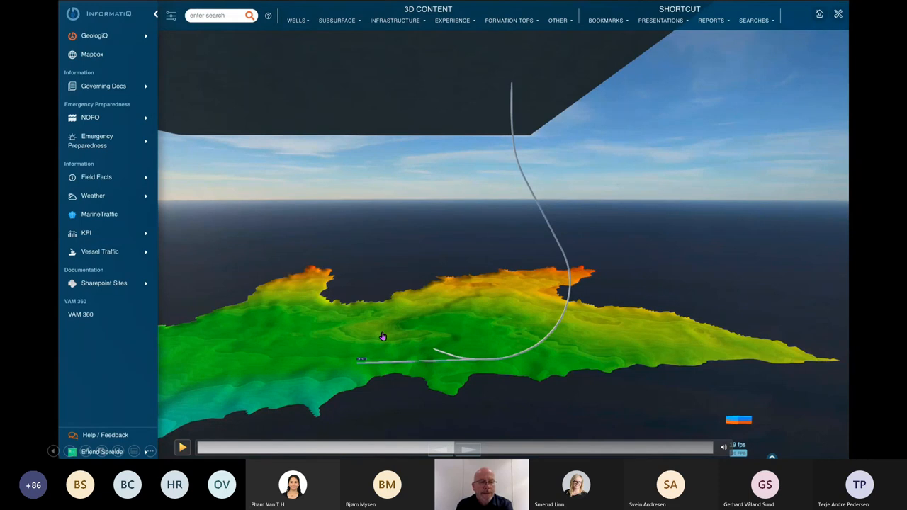
pyautogui.moveTo(381, 340)
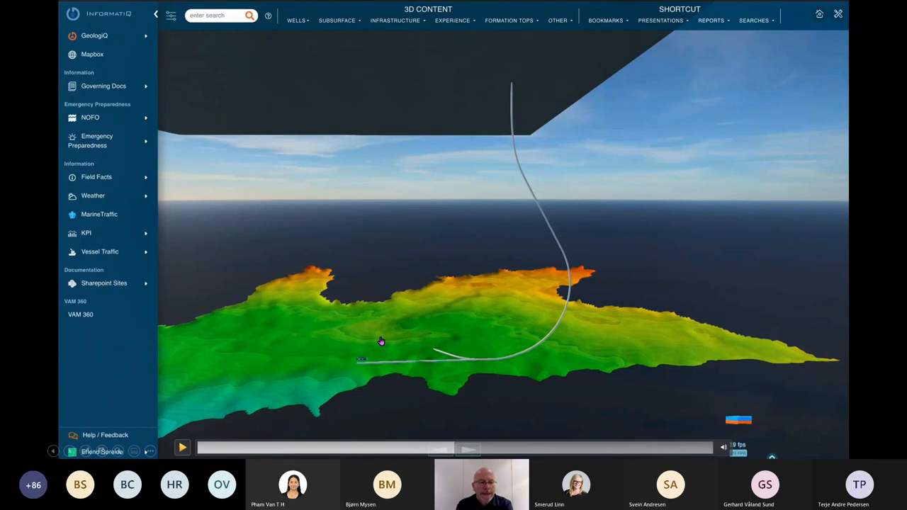
pyautogui.moveTo(430, 350)
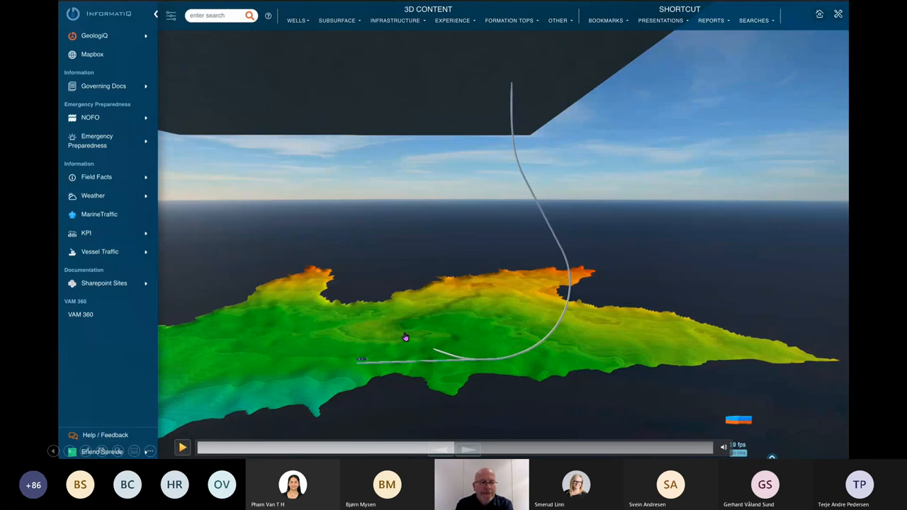
pyautogui.moveTo(387, 333)
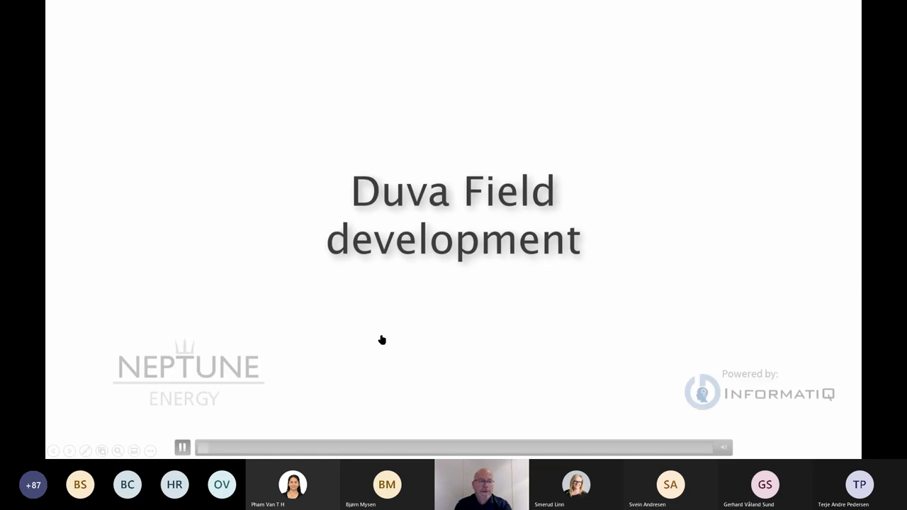
# Step: Pause the video and scrub to about 26 seconds showing the multilateral well branches
pyautogui.click(182, 447)
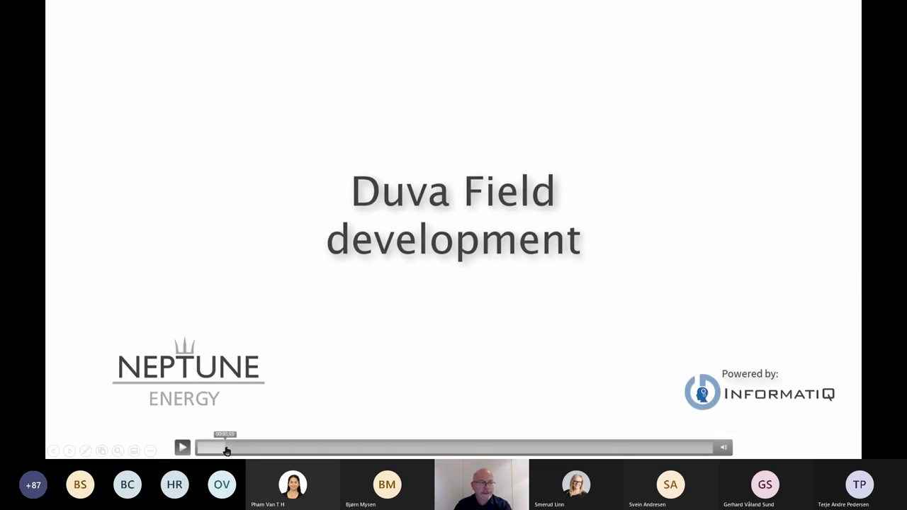
pyautogui.moveTo(227, 452); pyautogui.dragTo(407, 451)
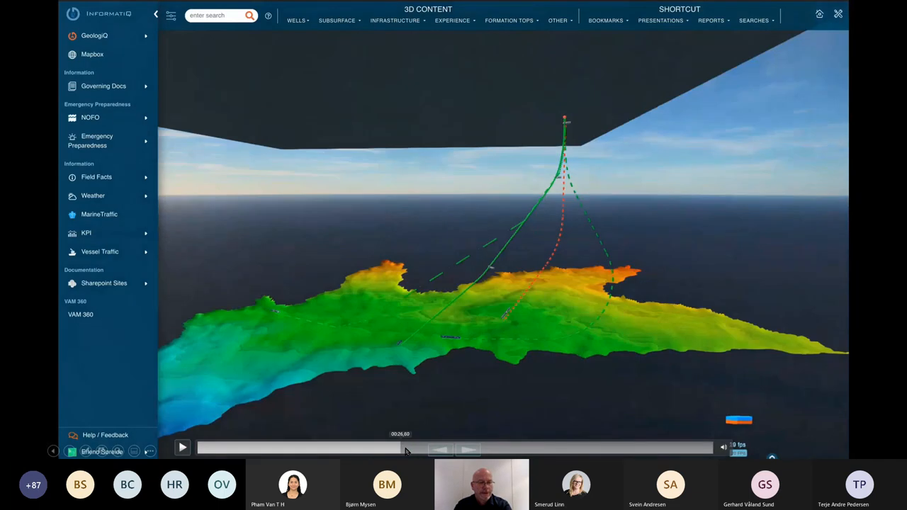
pyautogui.click(182, 447)
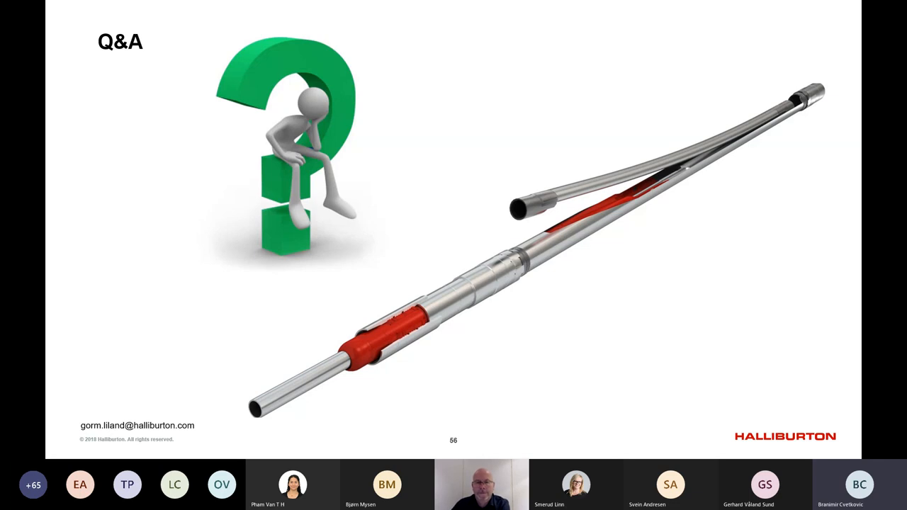
pyautogui.moveTo(167, 361)
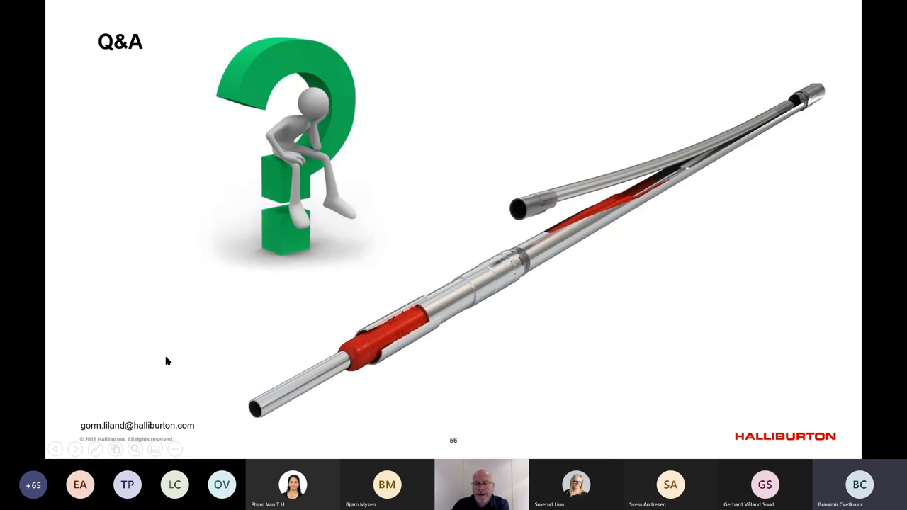
pyautogui.moveTo(228, 411)
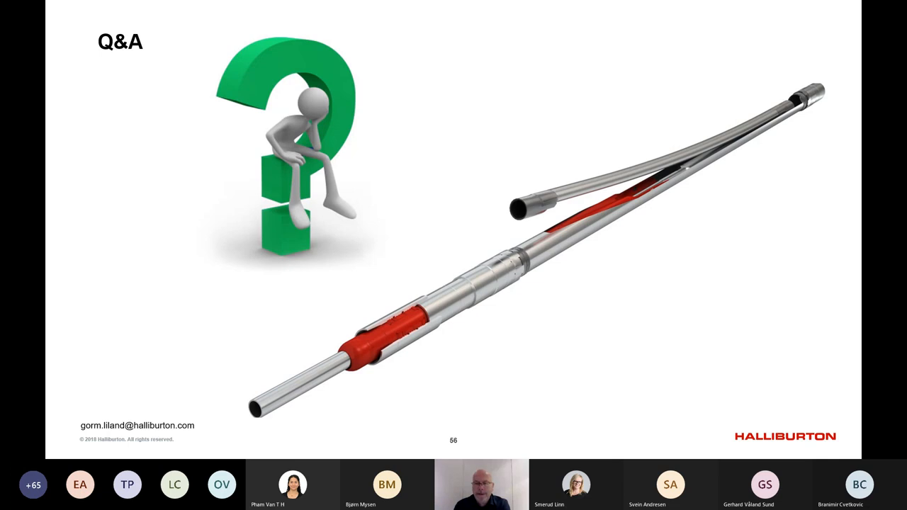
pyautogui.moveTo(77, 413)
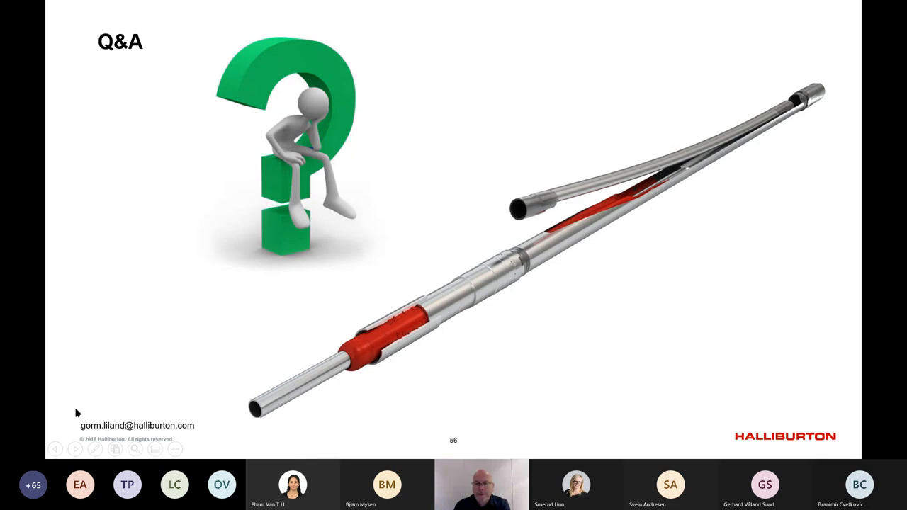
pyautogui.moveTo(130, 404)
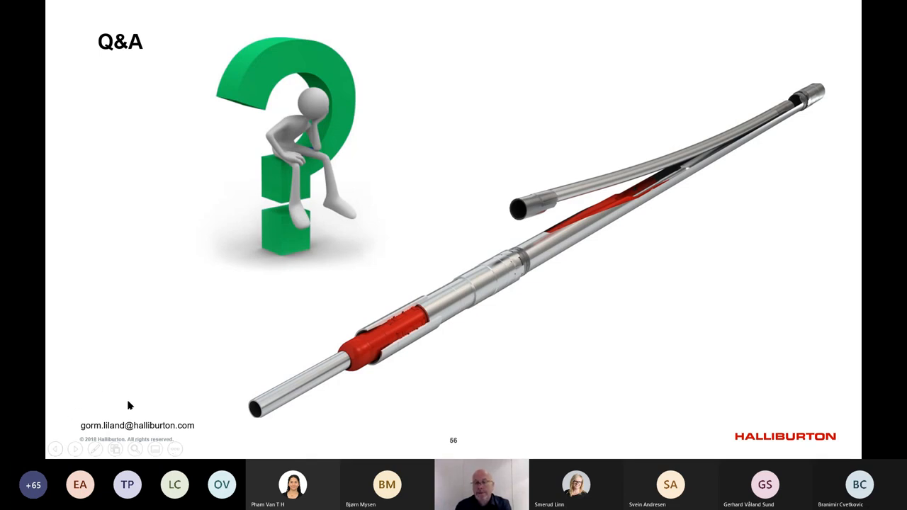
pyautogui.moveTo(181, 438)
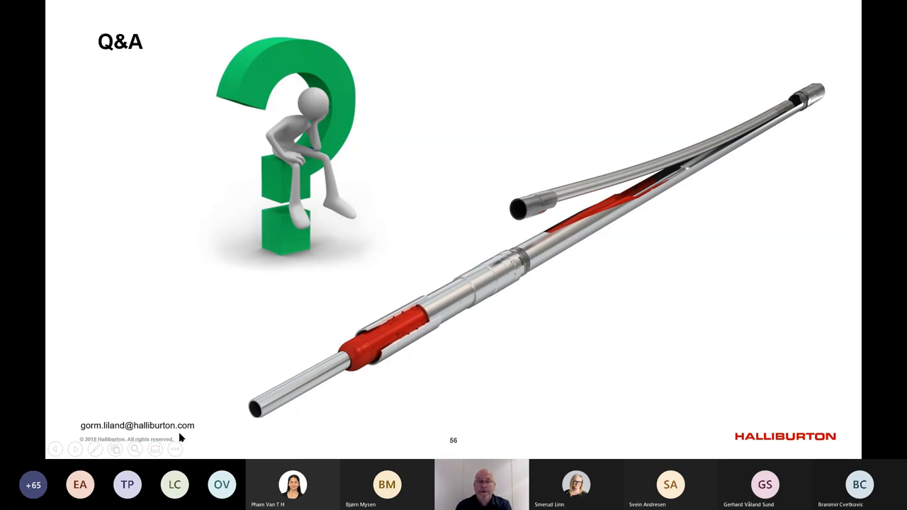